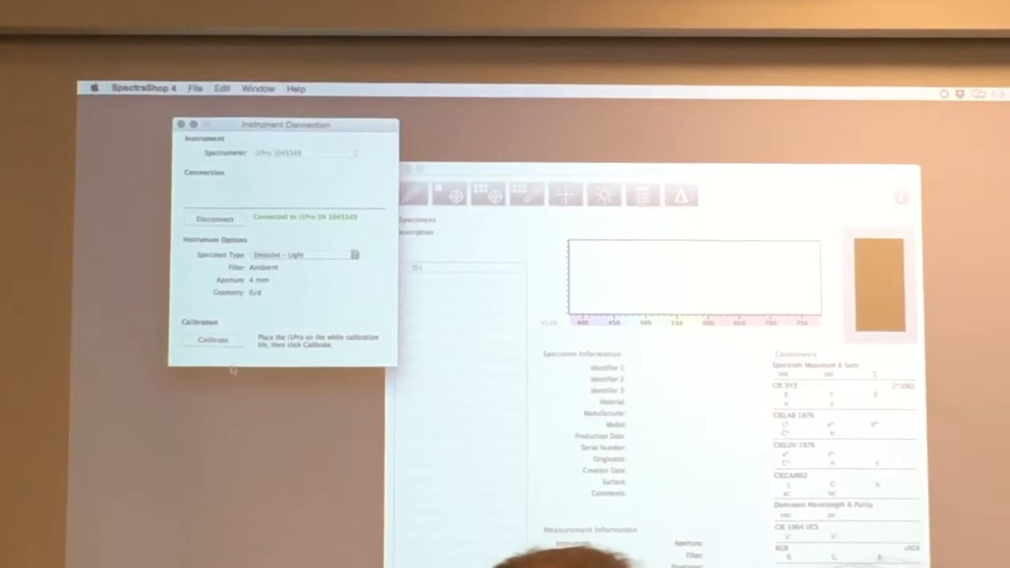
Step: Begin calibrating the i1Pro on its white calibration tile from the Instrument Connection window
{"action": "left_click", "coordinate": [212, 339]}
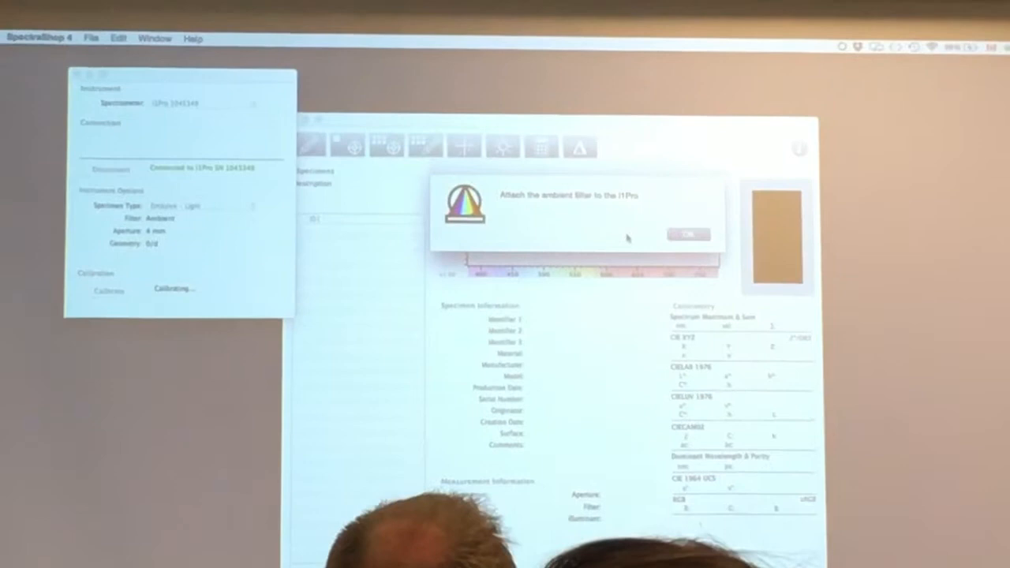
Step: Confirm the ambient filter is attached so calibration completes and the Measure Light Specimens form appears
{"action": "left_click", "coordinate": [688, 234]}
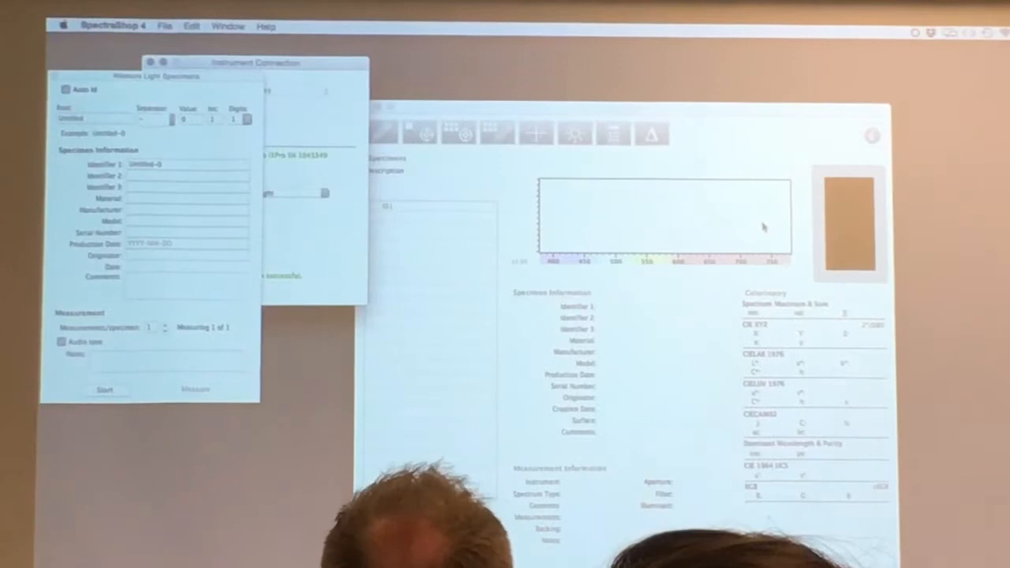